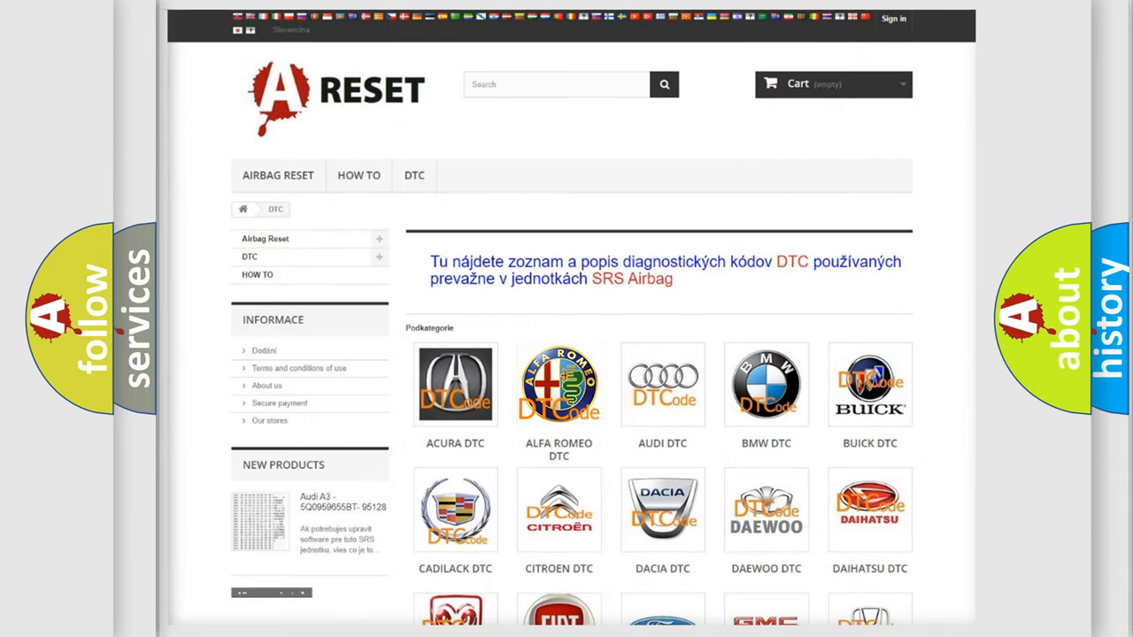
Open the Alfa Romeo DTC category from the DTC subcategories grid.
left_click(560, 384)
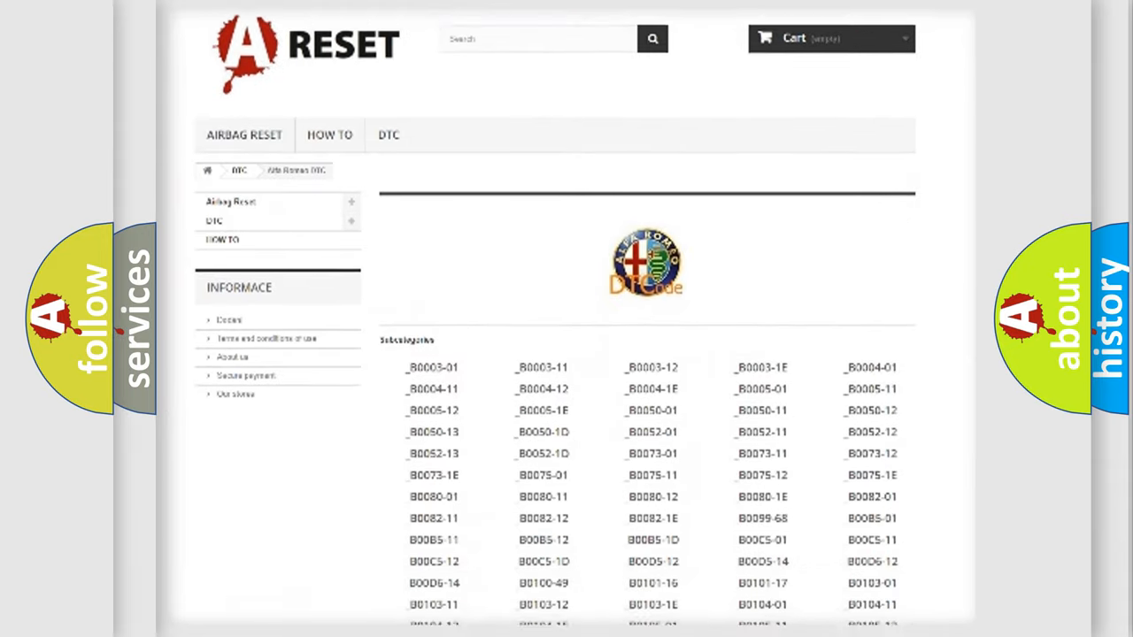